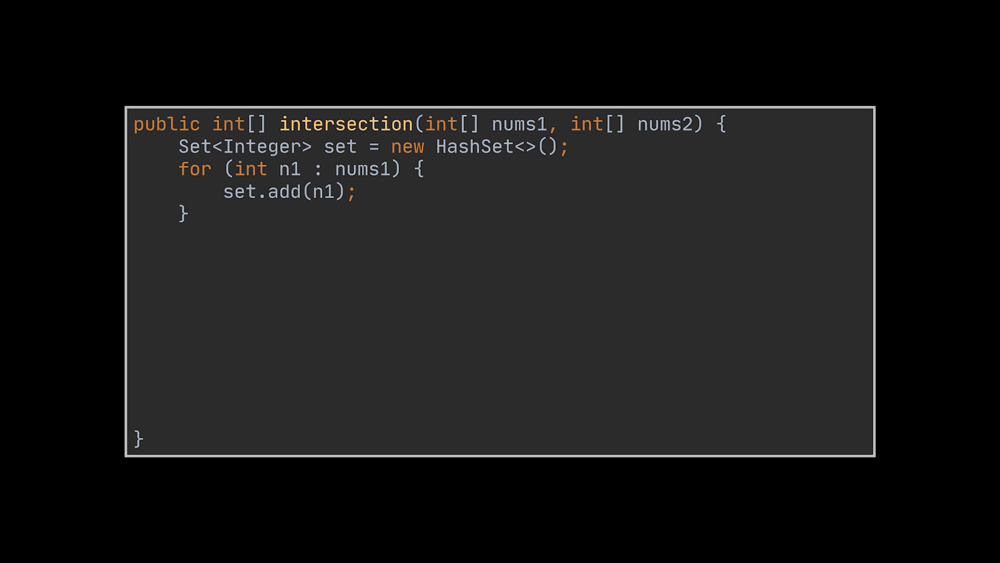
# Declare Set<Integer> result = new HashSet<>() to collect the shared values.
pyautogui.write('Set<Integer> result = new HashSet<>();')
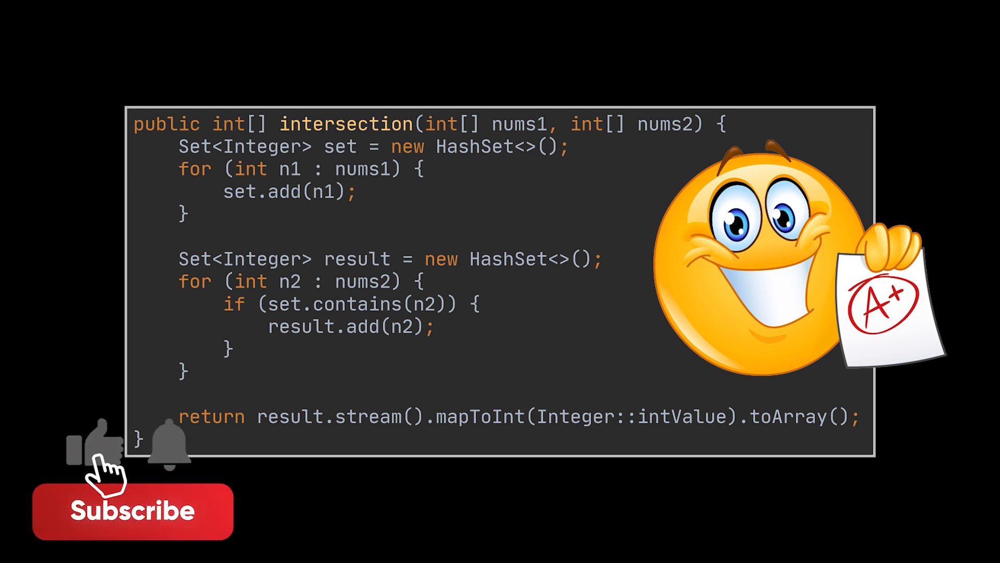
# Begin the stream-based version declaring set1 and set2 from nums1 and nums2.
pyautogui.click(132, 511)
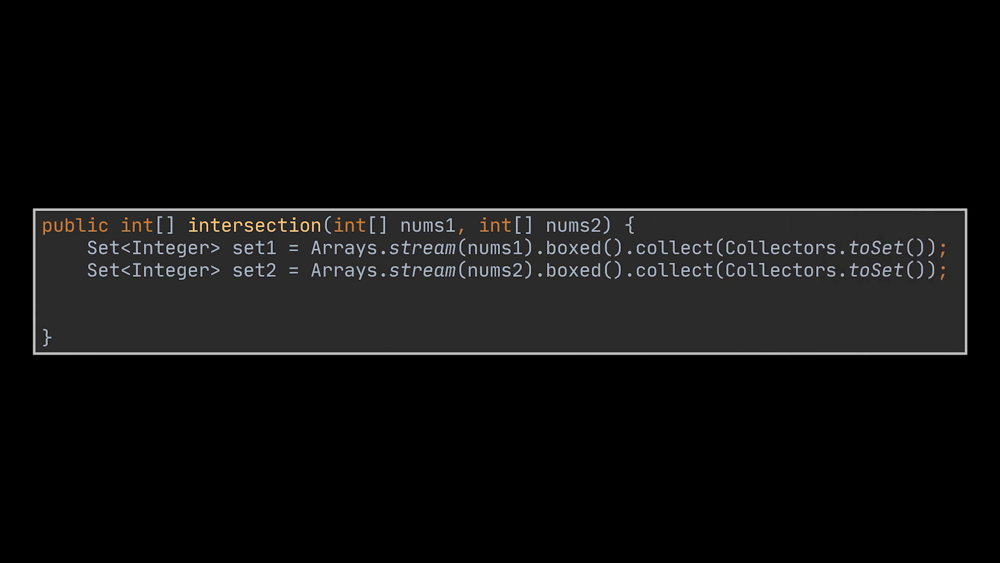
# Call set1.retainAll(set2) and return set1 streamed to an int array.
pyautogui.write('set1.retainAll(set2); // set2.retainAll(set1);')
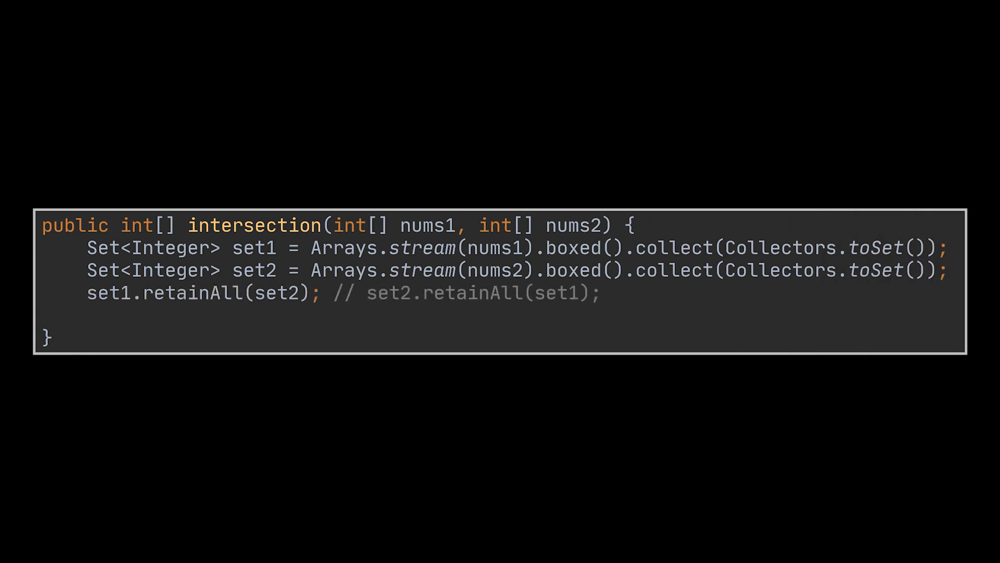
pyautogui.write('return set1.stream().mapToInt(Integer::intValue).toArray();')
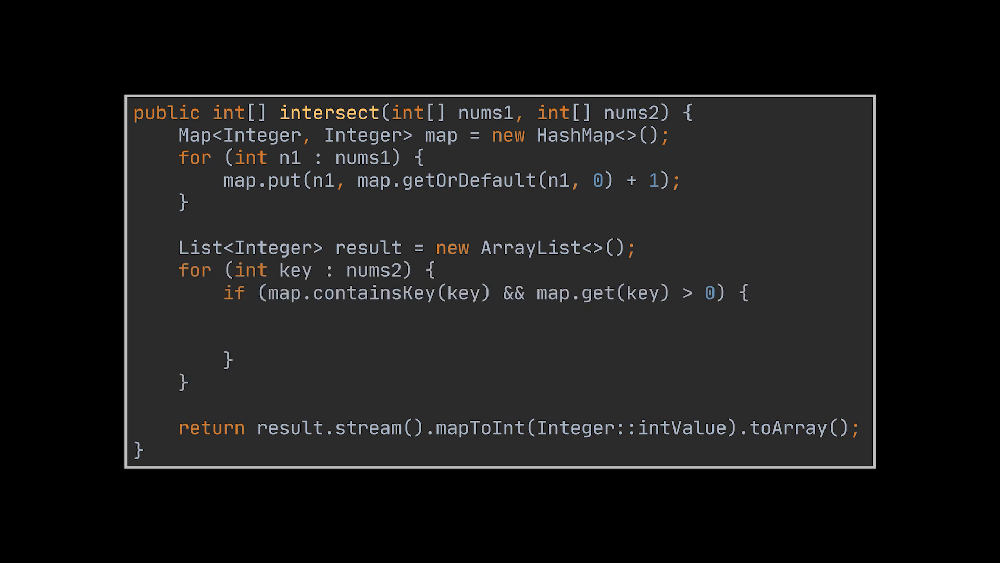
# Inside the if, decrement the key's count with map.put and add the key to result.
pyautogui.write('result.add(key);')
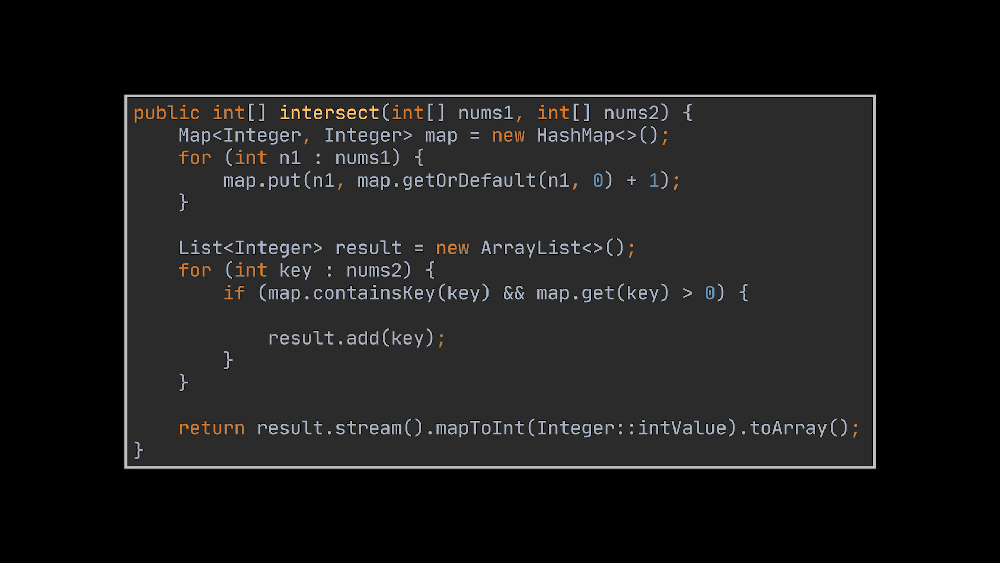
pyautogui.write('map.put(key, map.get(key) - 1);')
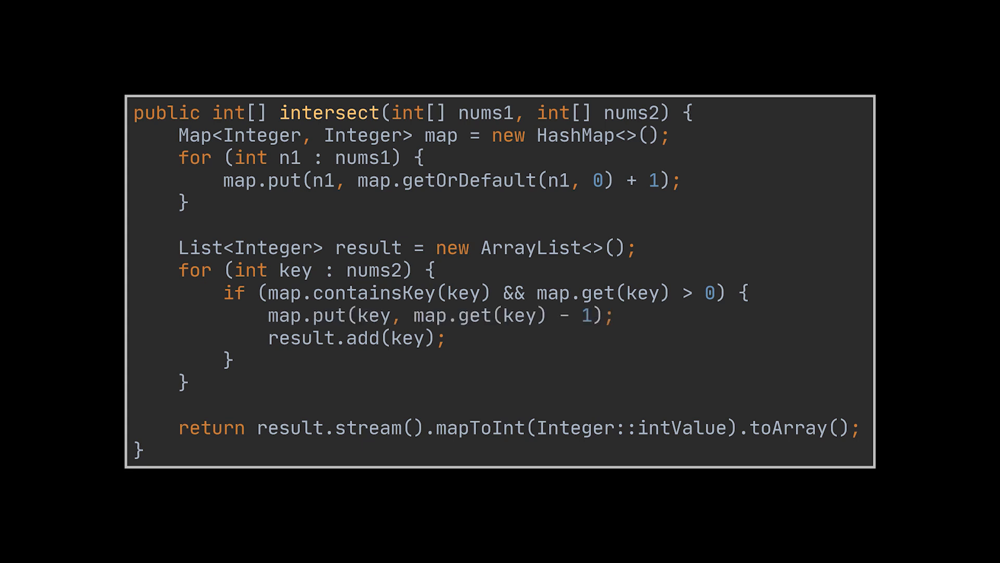